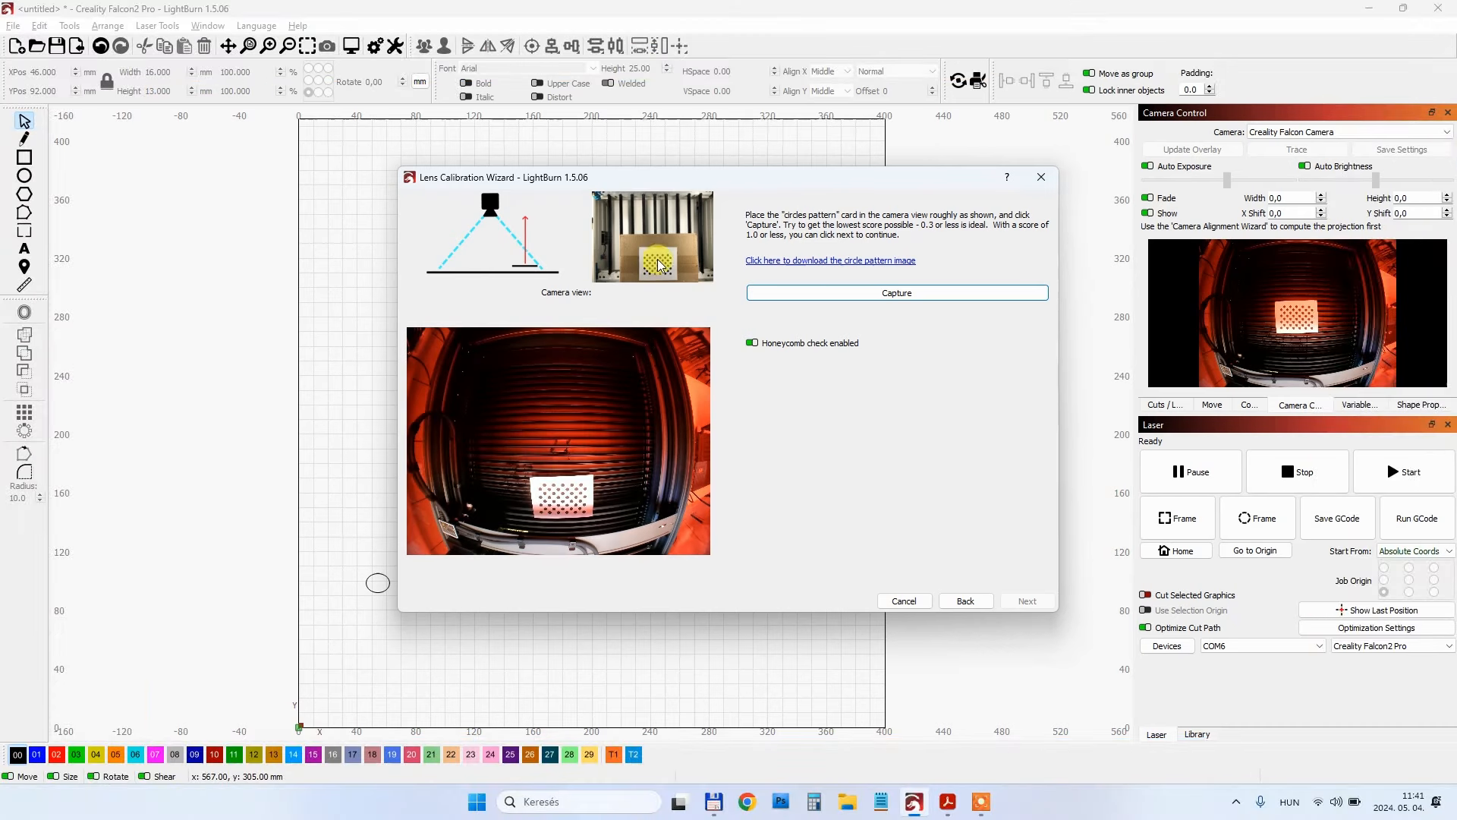
Step: Capture circle-pattern photos scoring around 0.3 at each card position and finish lens calibration
{"action": "left_click", "coordinate": [895, 293]}
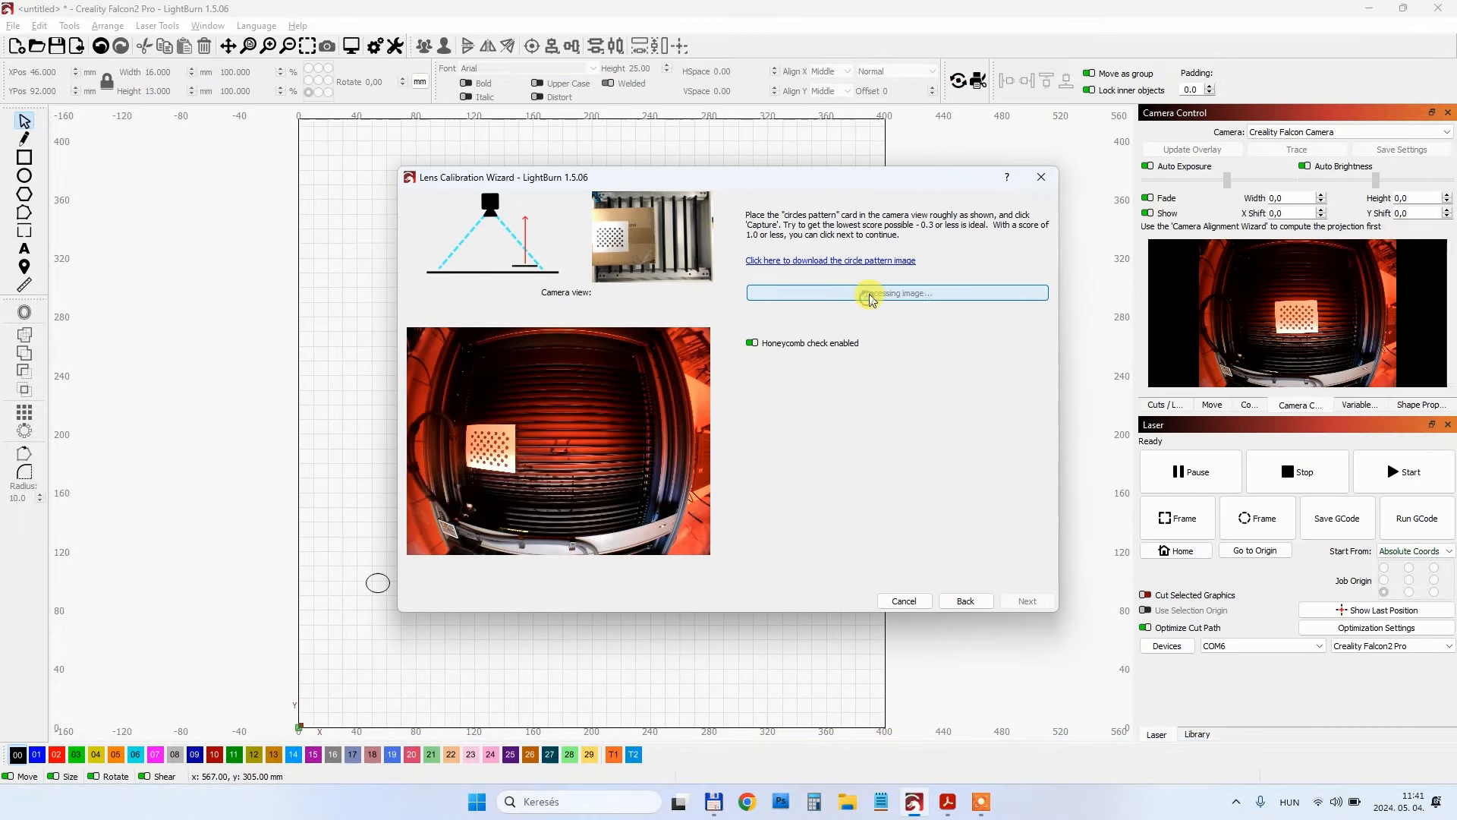
{"action": "left_click", "coordinate": [895, 293]}
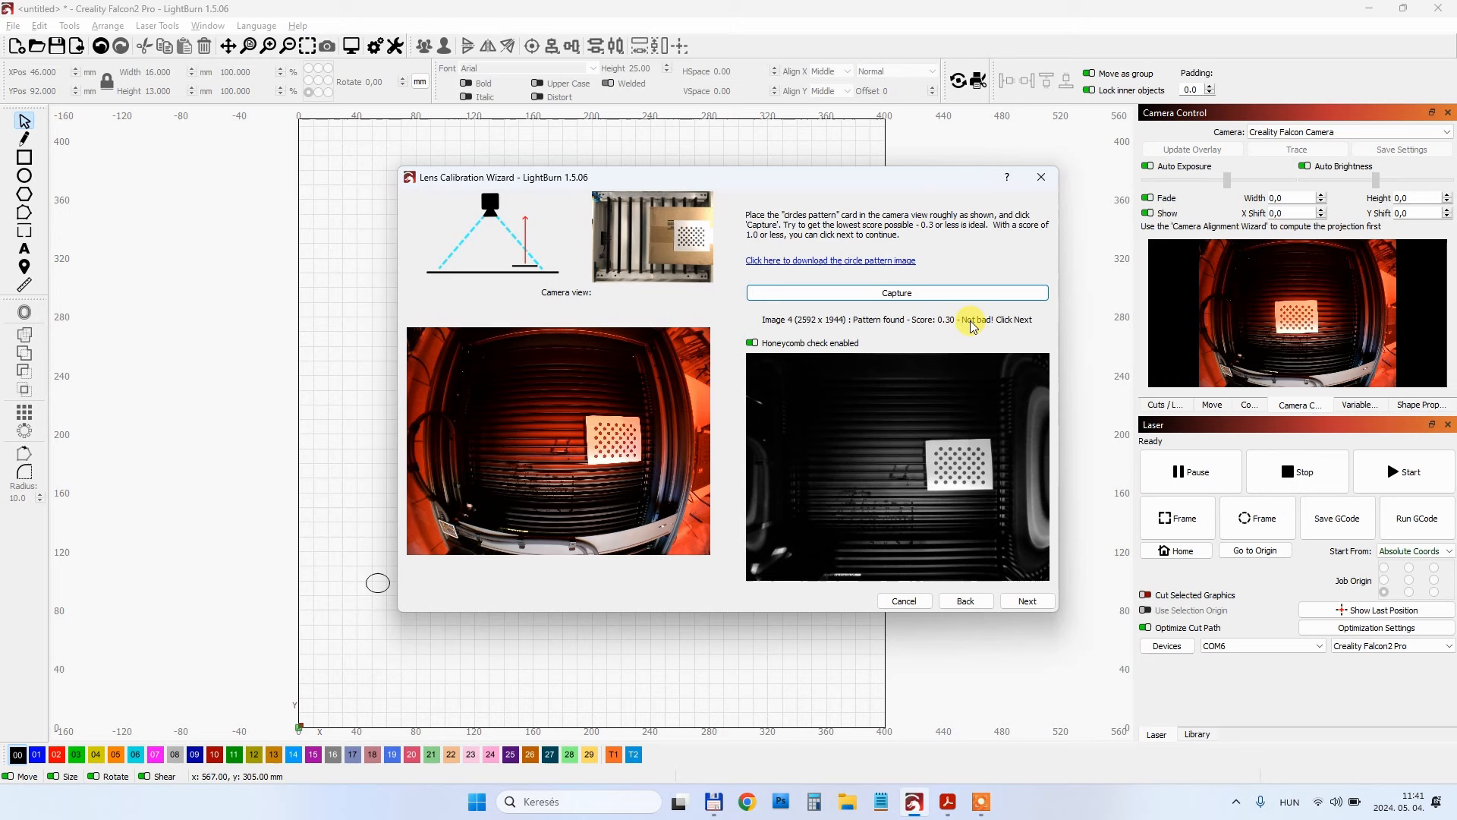
{"action": "left_click", "coordinate": [896, 293]}
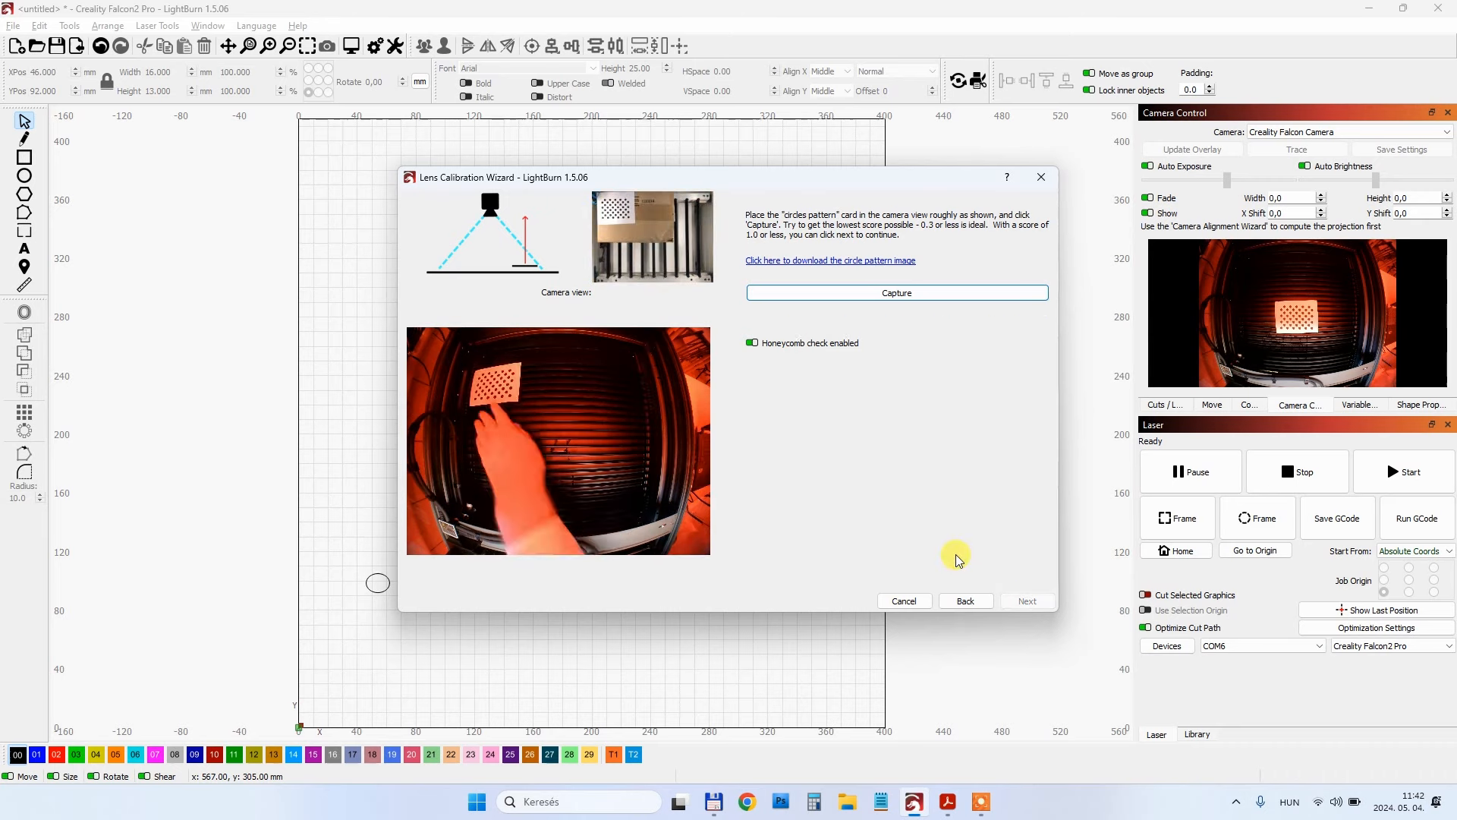
{"action": "left_click", "coordinate": [895, 293]}
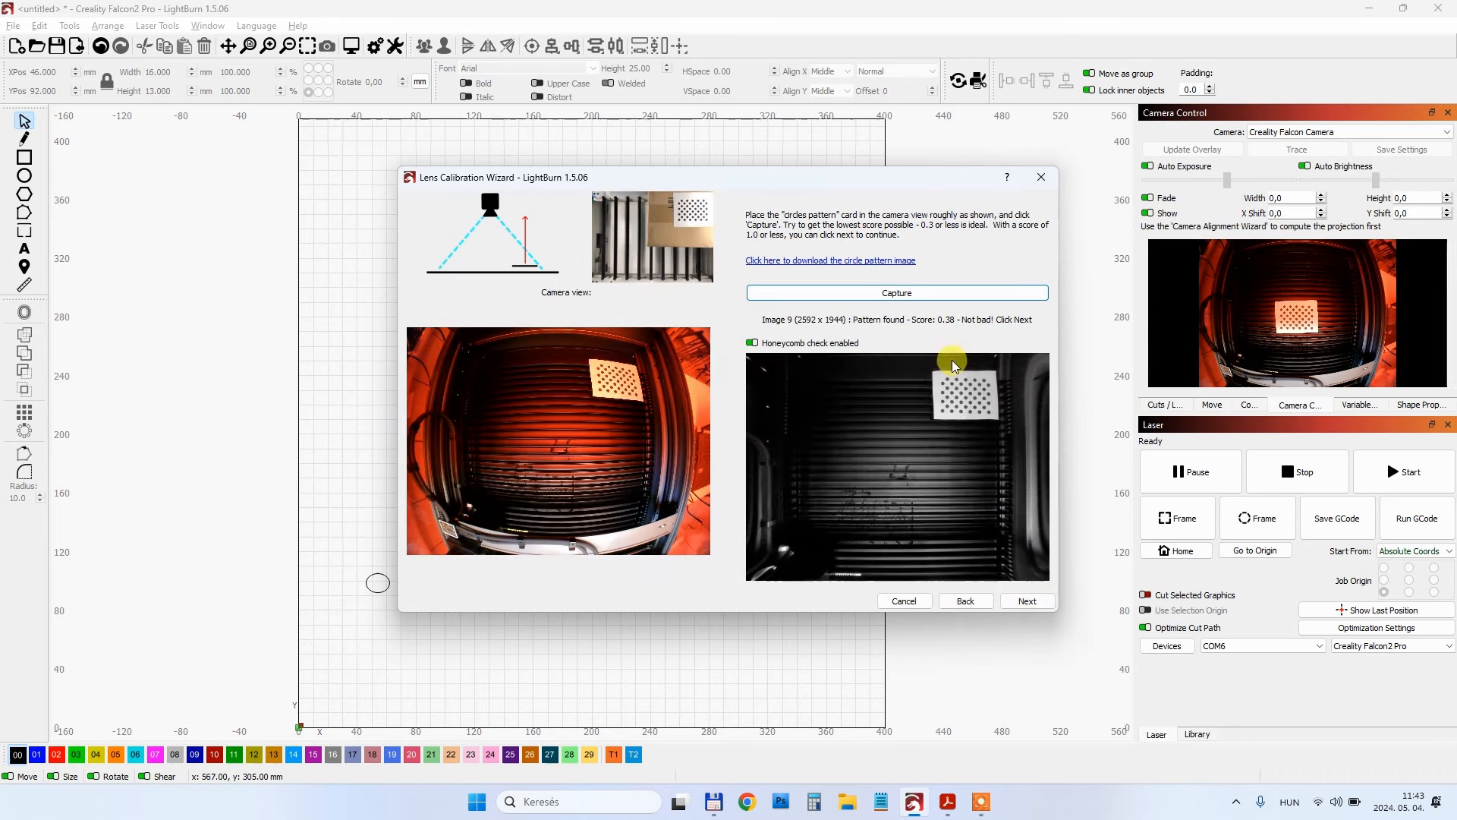
{"action": "left_click", "coordinate": [1026, 602]}
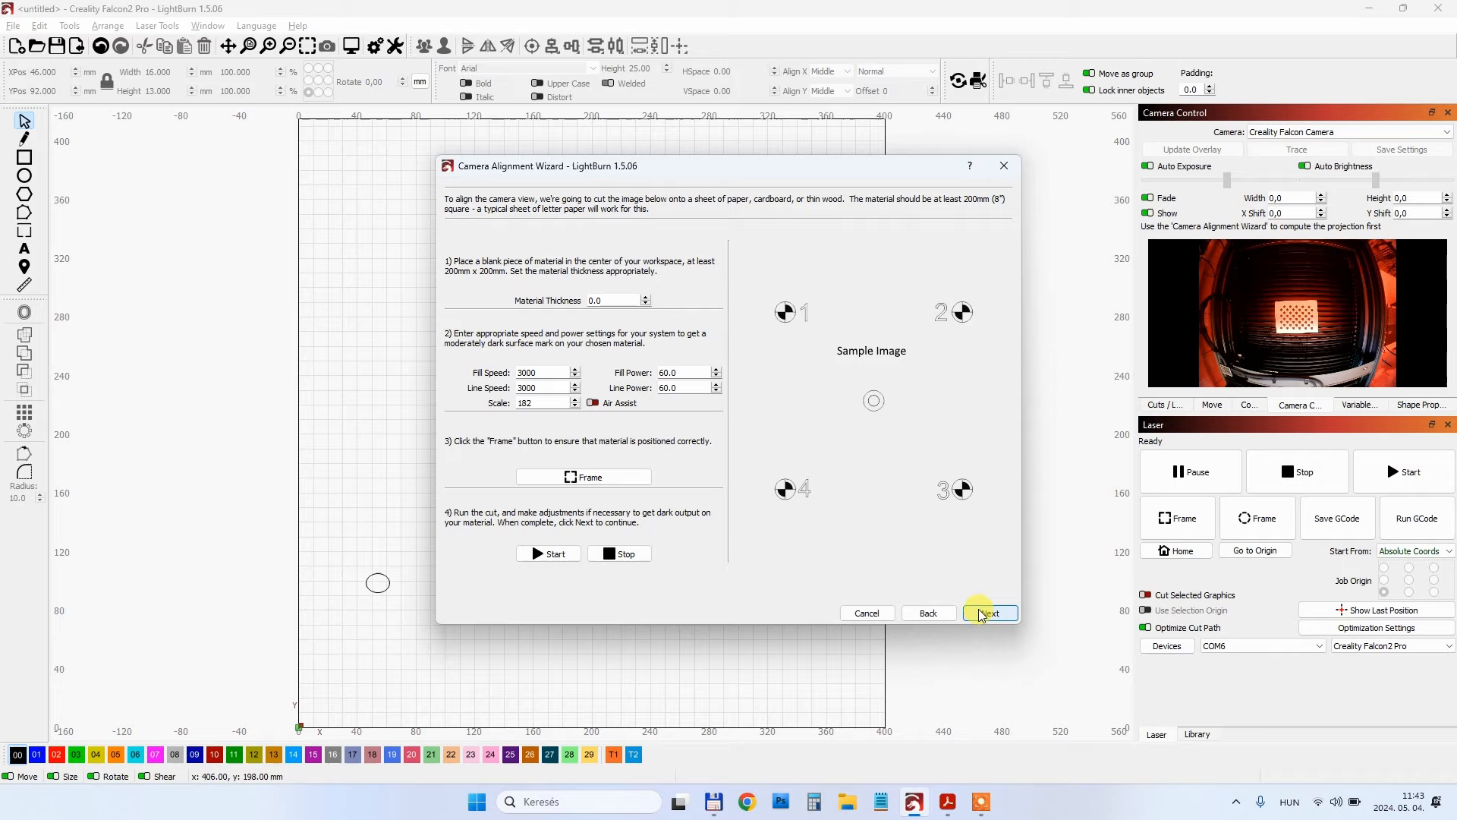
Step: Advance the Camera Alignment Wizard and enlarge the camera image to locate the corner marks
{"action": "left_click", "coordinate": [988, 613]}
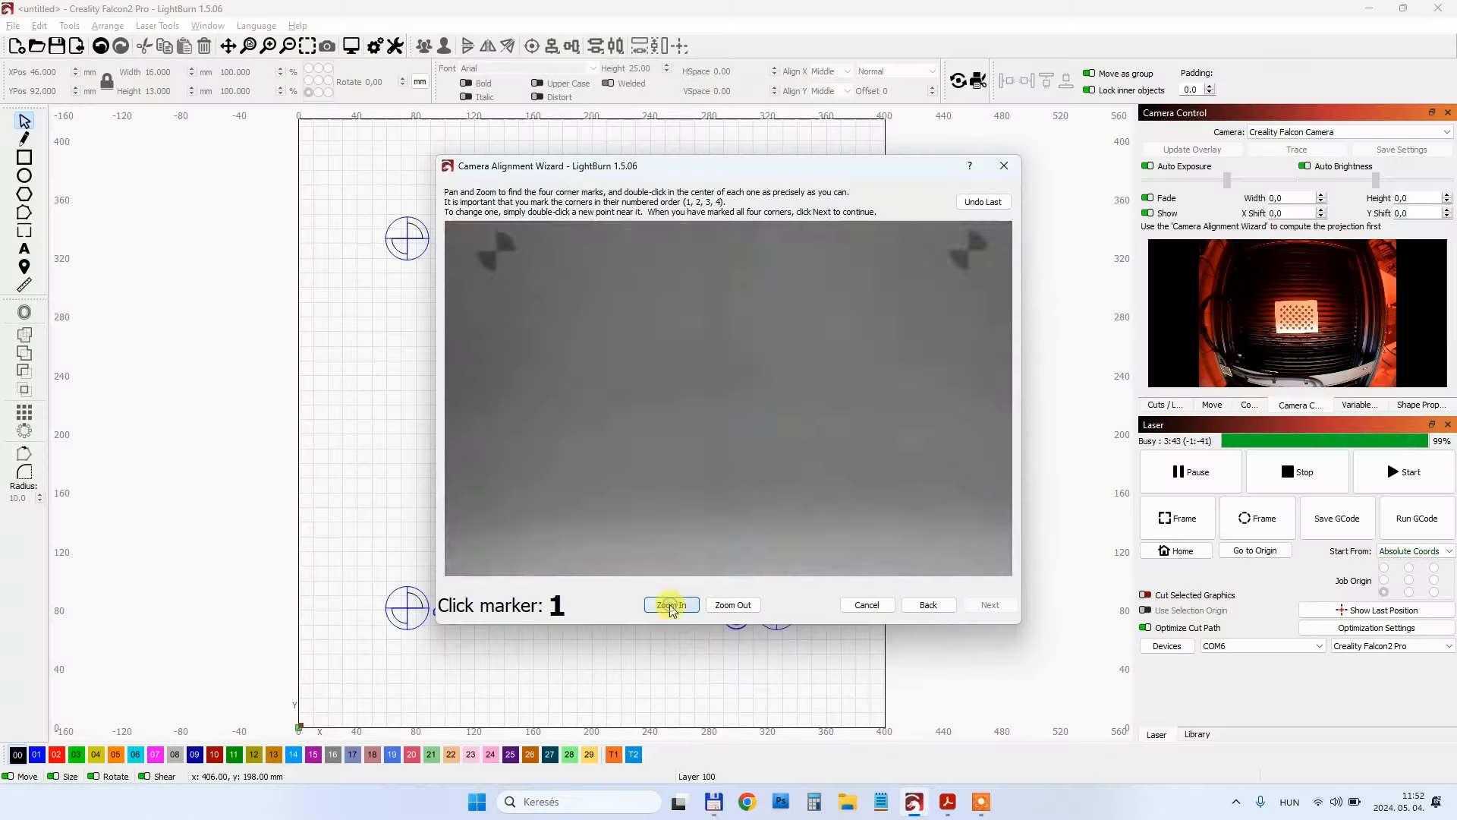
{"action": "left_click", "coordinate": [669, 604]}
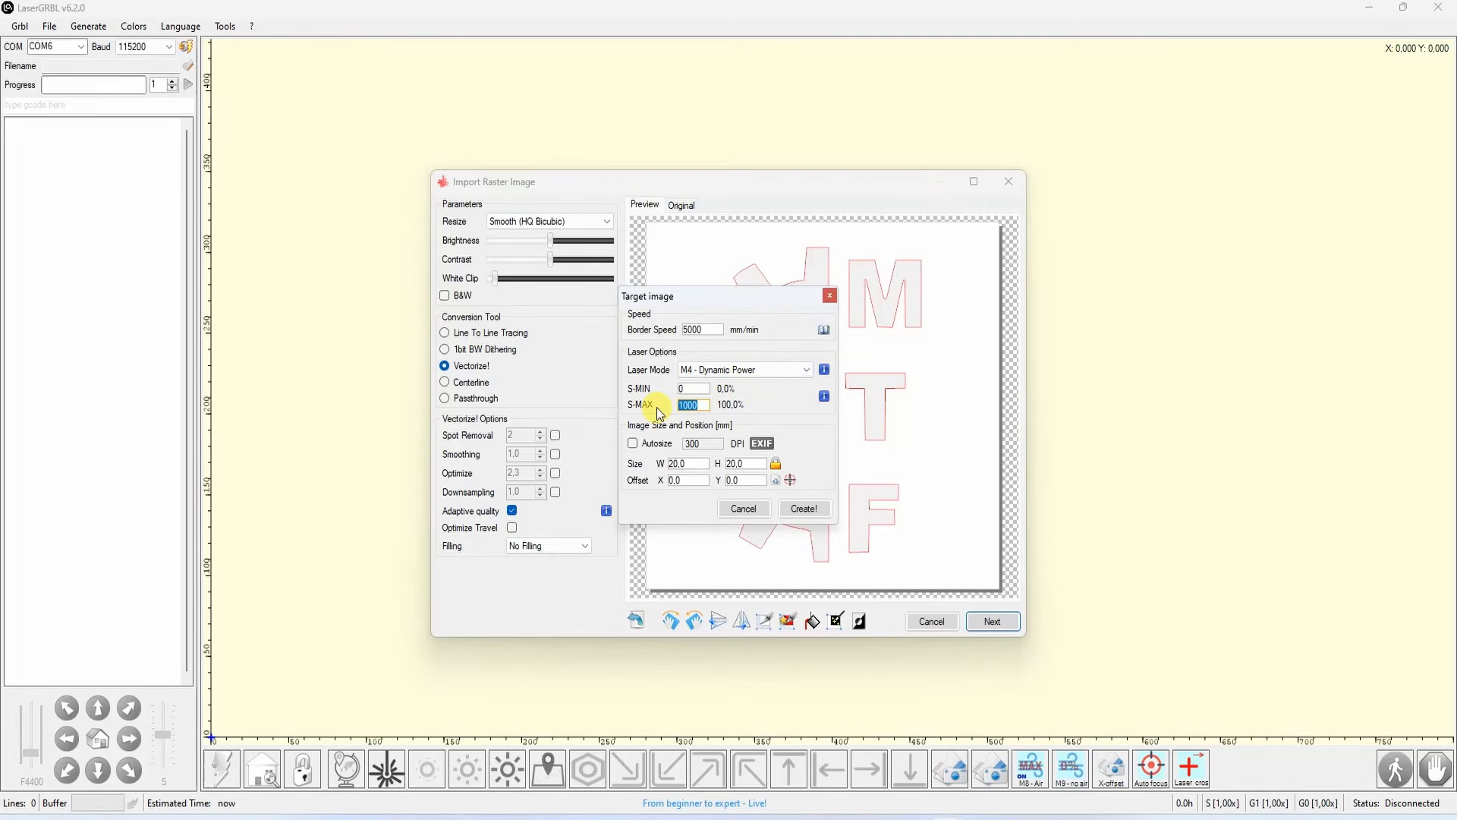
Step: Set the S-MAX laser power for the MTF lettering job to 500
{"action": "type", "text": "500"}
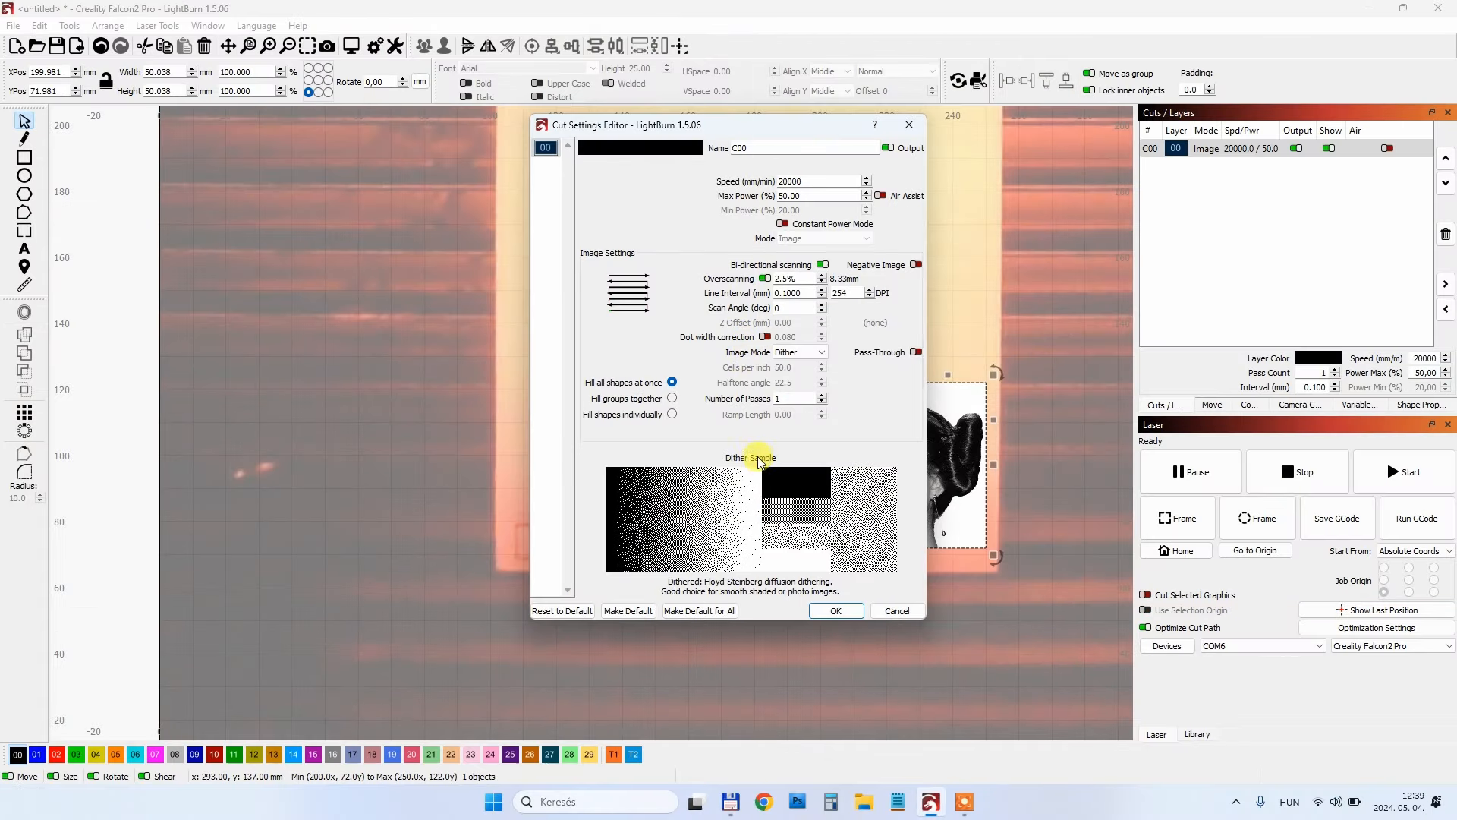
{"action": "mouse_move", "coordinate": [874, 452]}
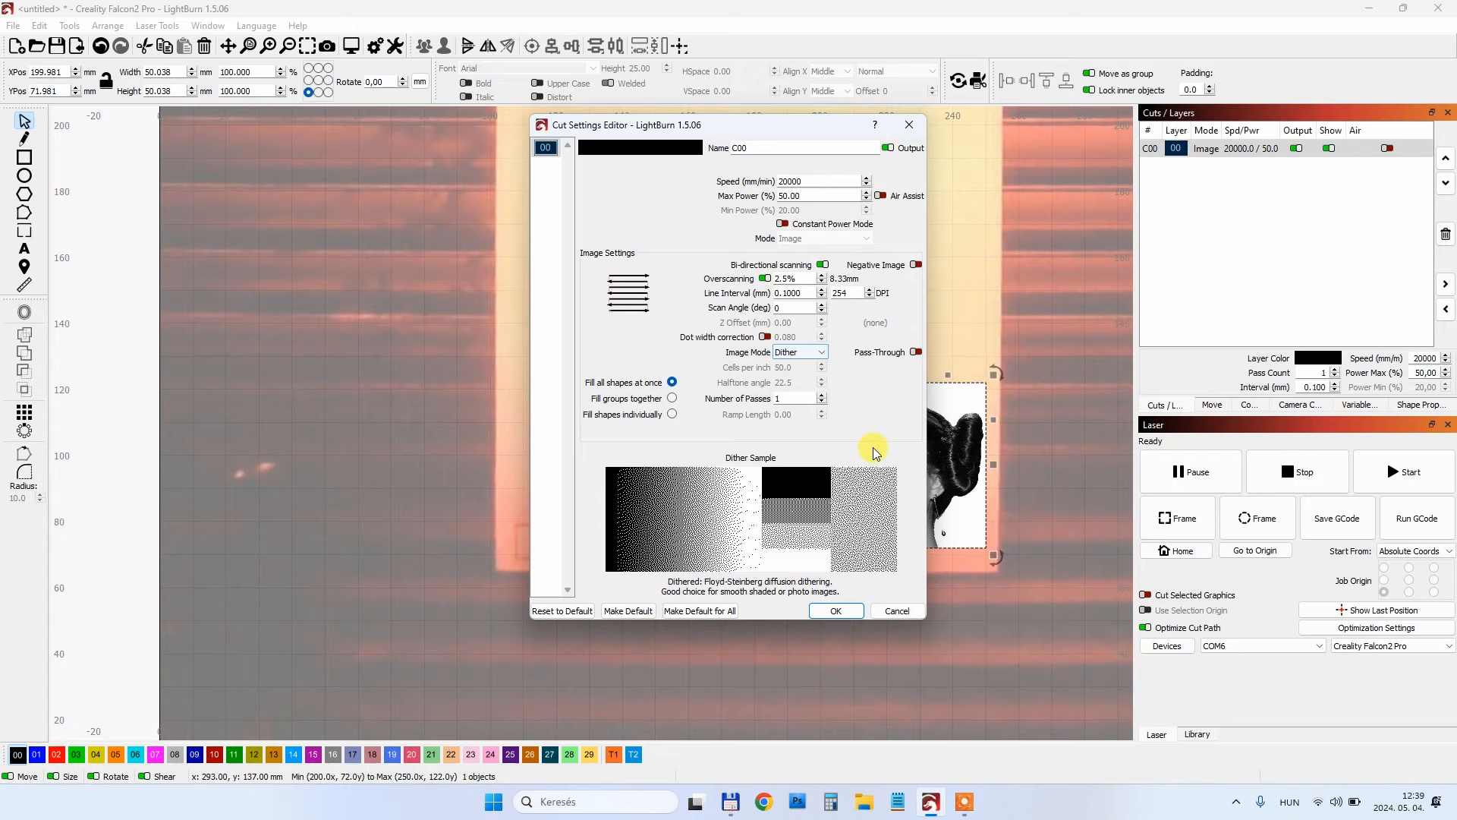